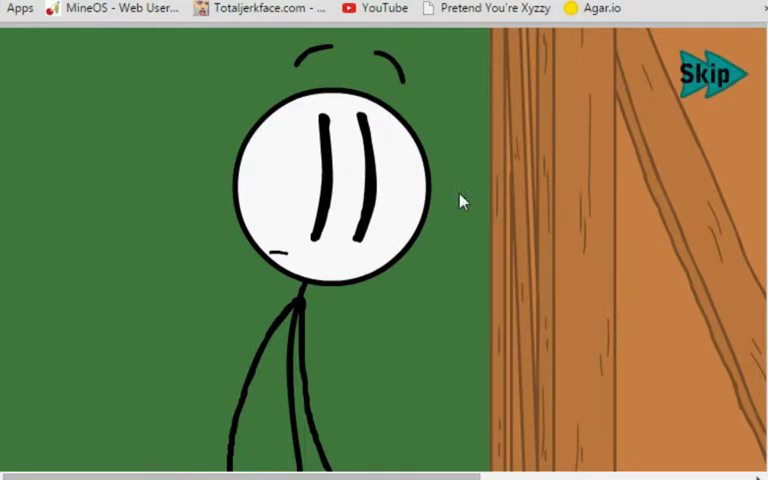
pyautogui.moveTo(280, 250)
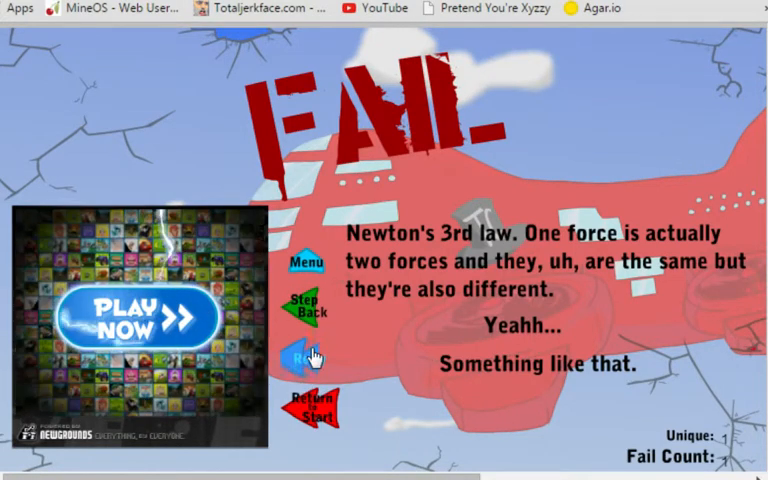
# Step back, try the Thruster for the thrusters fail, then back out to reach the alternate-dimensions fail.
pyautogui.click(308, 356)
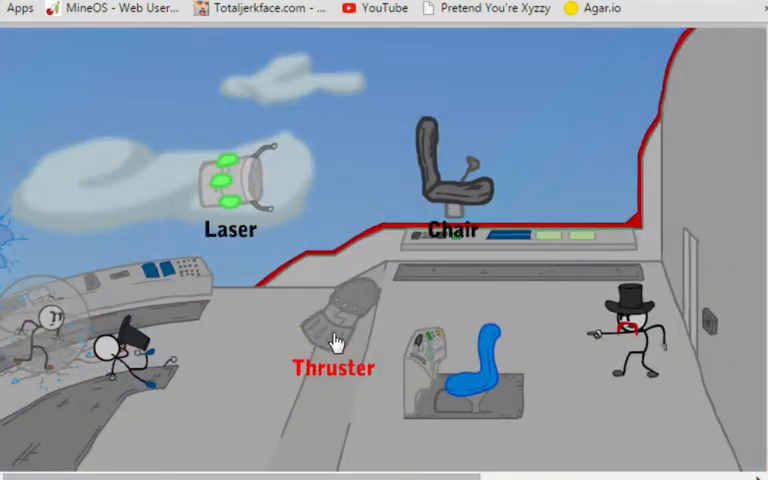
pyautogui.click(334, 340)
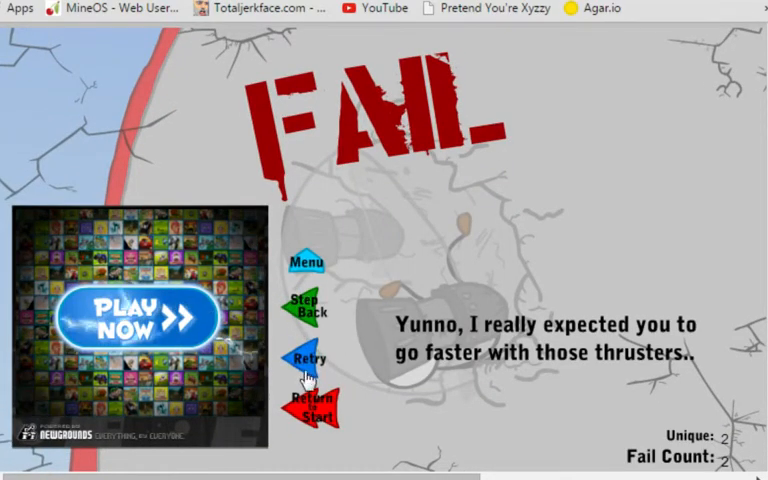
pyautogui.click(308, 360)
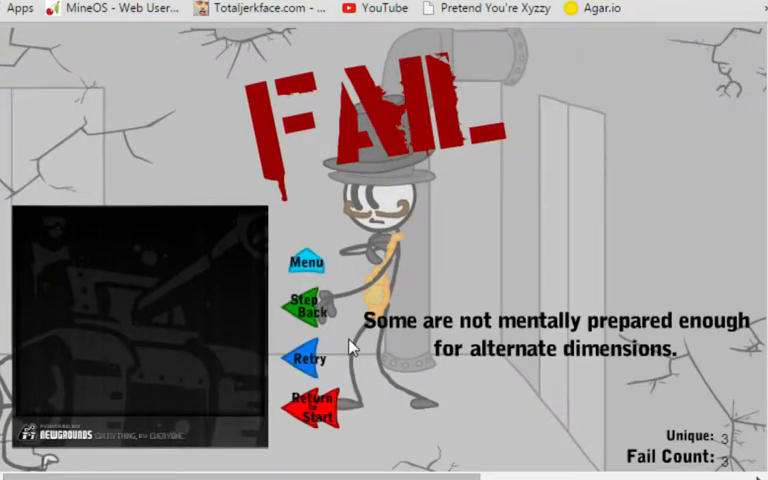
# Step back through the forgotten-harness fail and on to the Gandalf-quote fail.
pyautogui.click(310, 358)
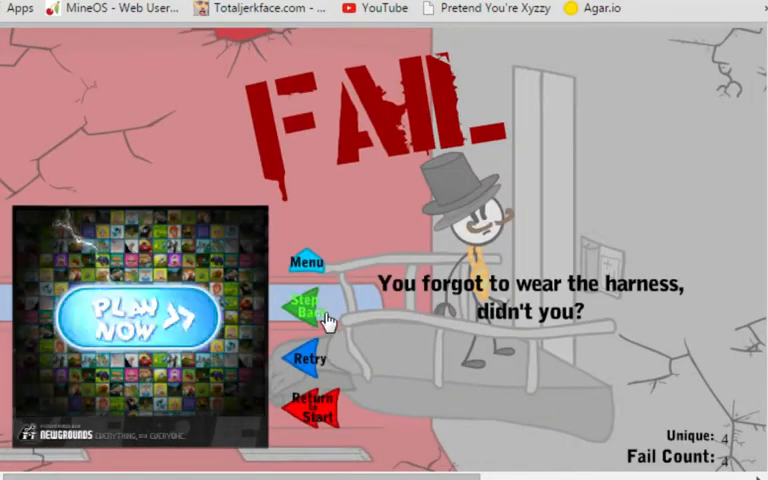
pyautogui.click(312, 308)
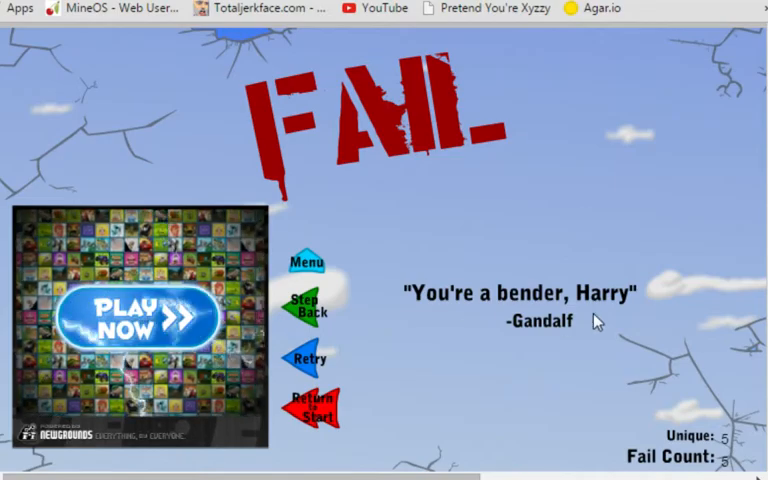
pyautogui.moveTo(336, 310)
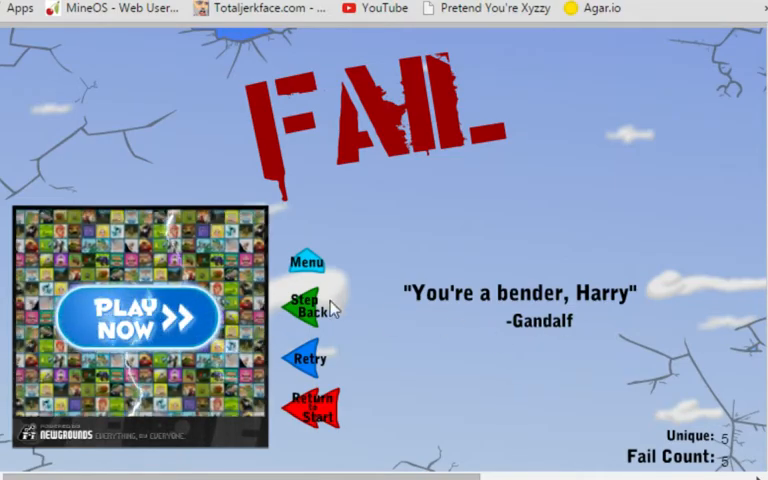
# Leave the Gandalf fail, enter the RPG battle and choose Defend so Henry collapses.
pyautogui.click(312, 304)
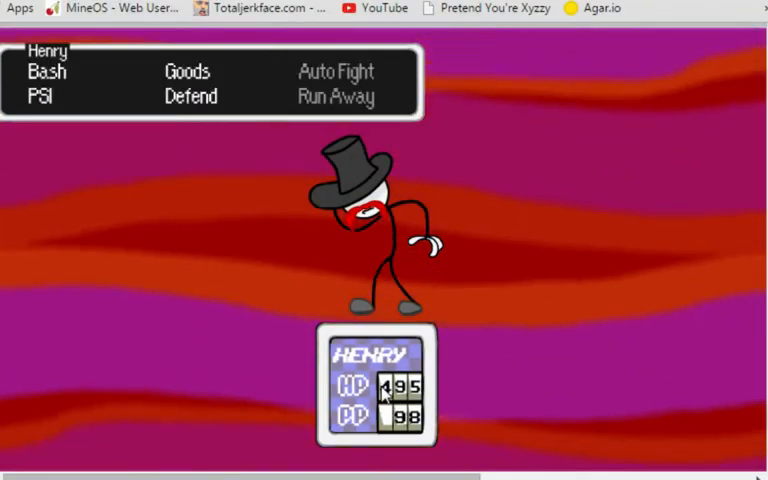
pyautogui.click(192, 72)
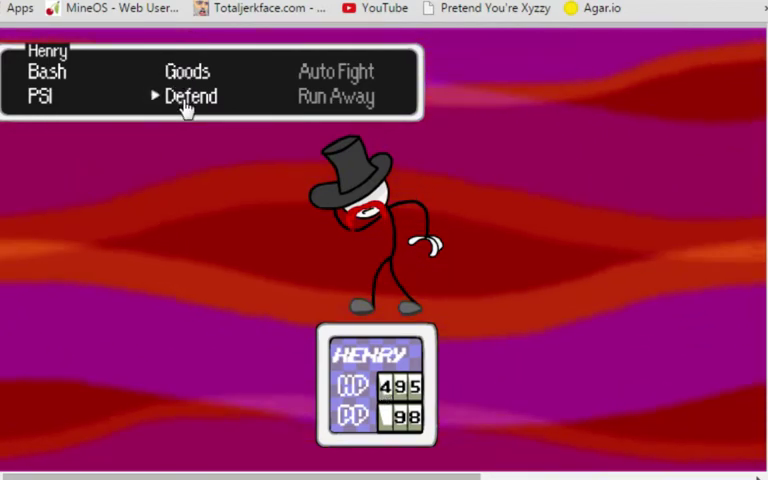
pyautogui.click(196, 96)
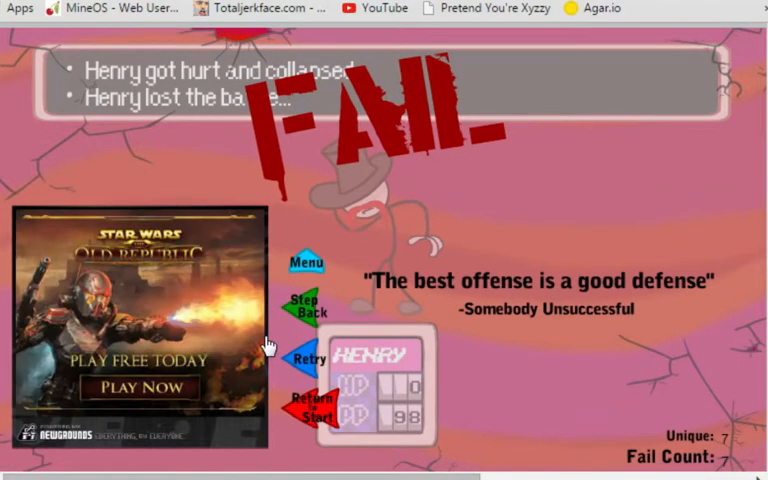
# Step back twice and choose Henry's move against Right Hand Man to reach the crate room.
pyautogui.click(312, 358)
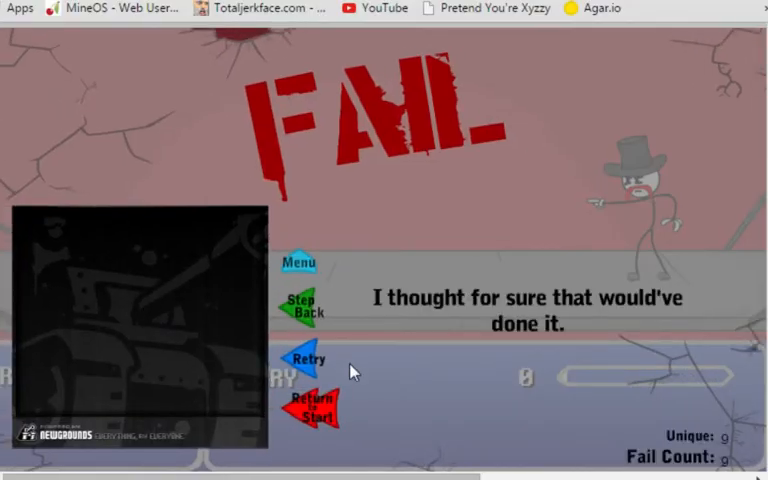
pyautogui.click(304, 356)
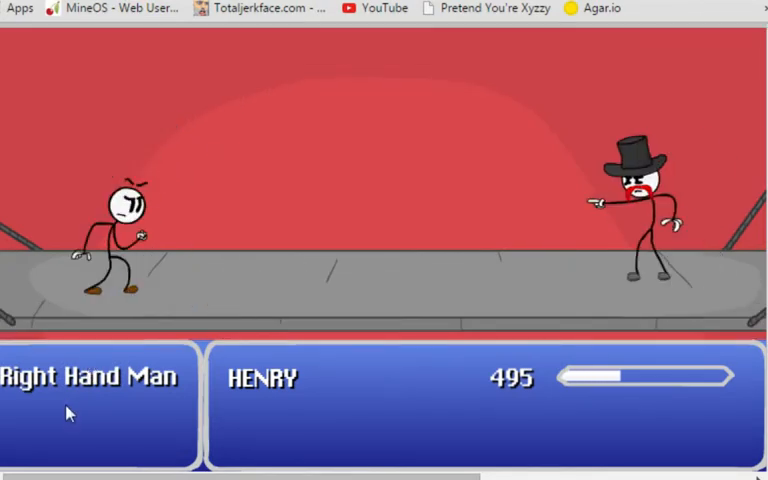
pyautogui.click(70, 412)
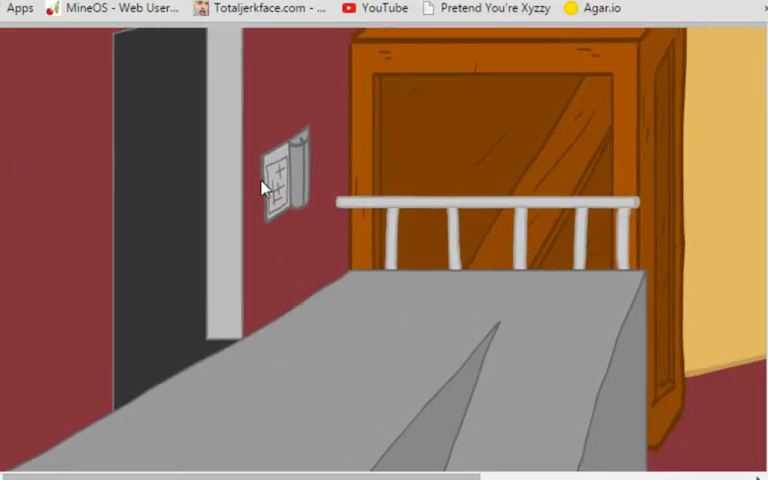
# Pick the crate-room action leading to the rope-and-money-bags 'Voices' ending.
pyautogui.click(284, 172)
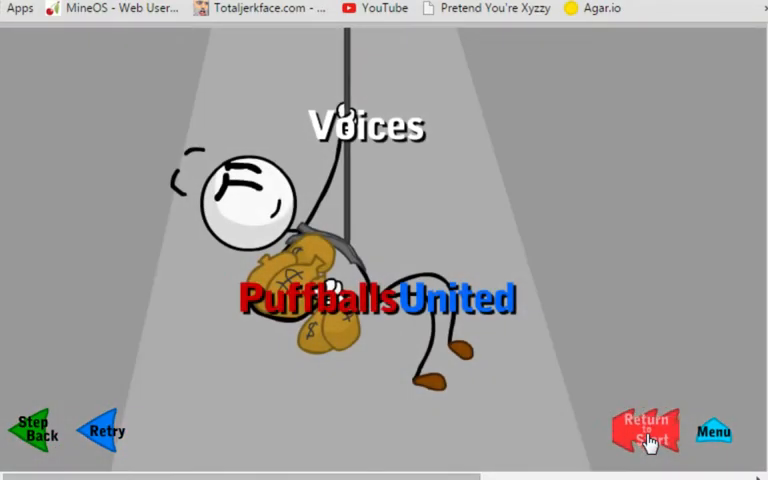
# Leave the ending screen and choose Knock on the hatch for the Girl Scout cookies fail.
pyautogui.click(646, 432)
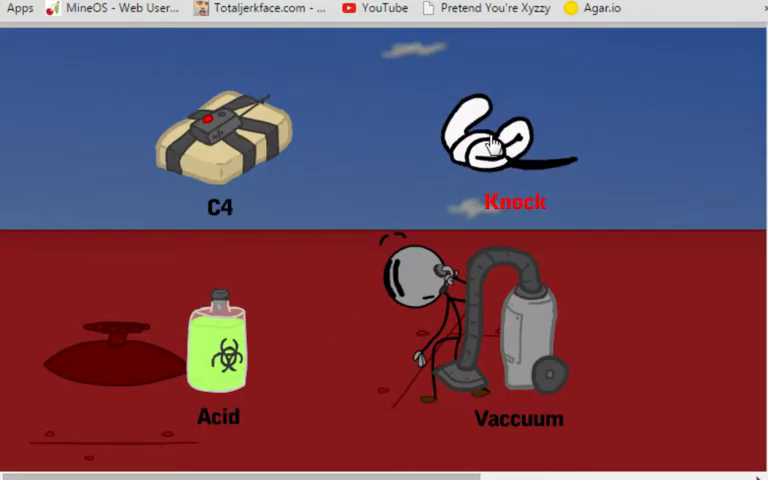
pyautogui.click(496, 150)
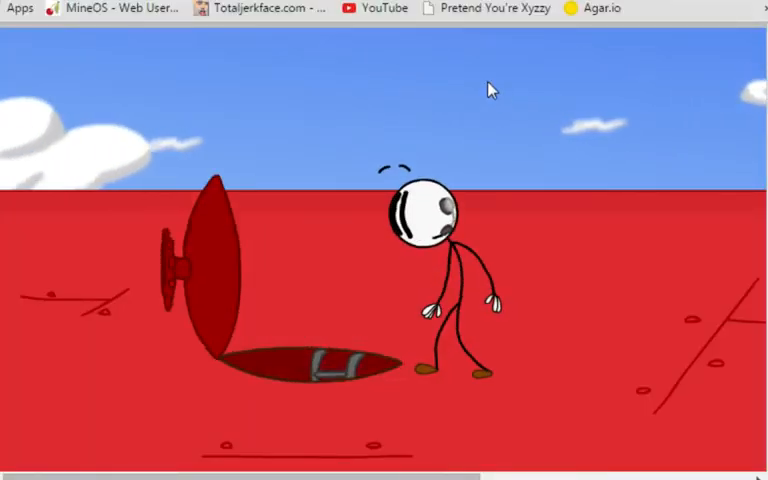
pyautogui.moveTo(502, 138)
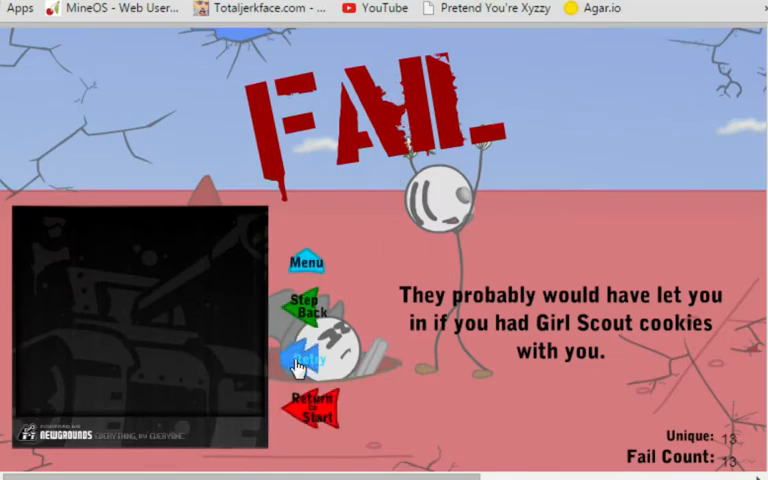
# Retry and choose Disguise in the hallway for the Happy Father's Day fail.
pyautogui.click(312, 360)
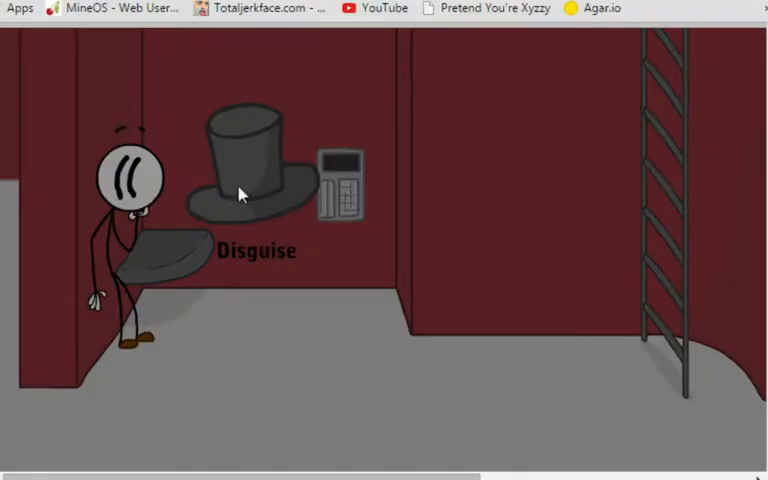
pyautogui.click(244, 180)
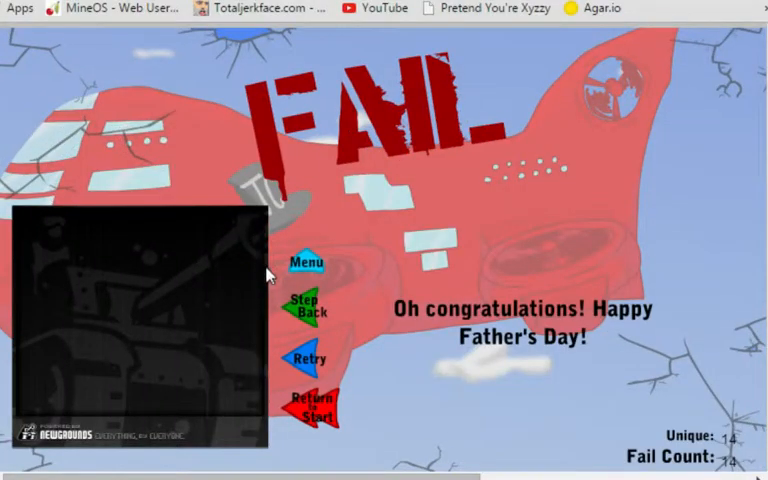
# Back out of the Father's Day fail into the branch ending on SLAM and JAM.
pyautogui.click(310, 358)
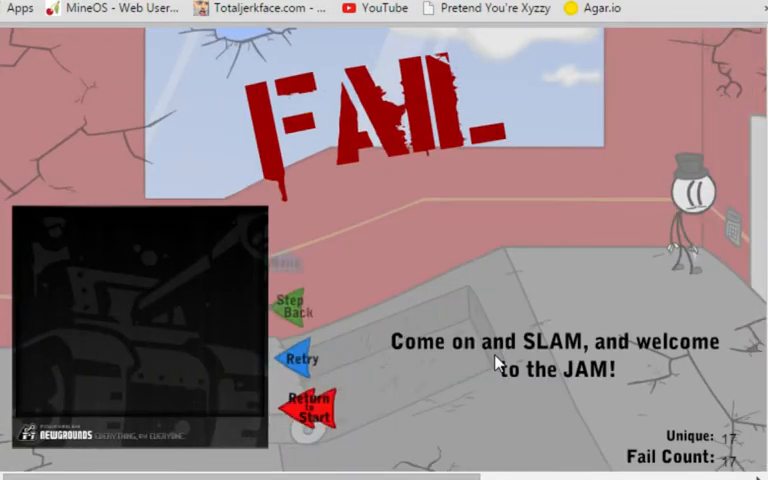
# Back out of the SLAM and JAM fail toward the guard among the filing cabinets.
pyautogui.click(304, 356)
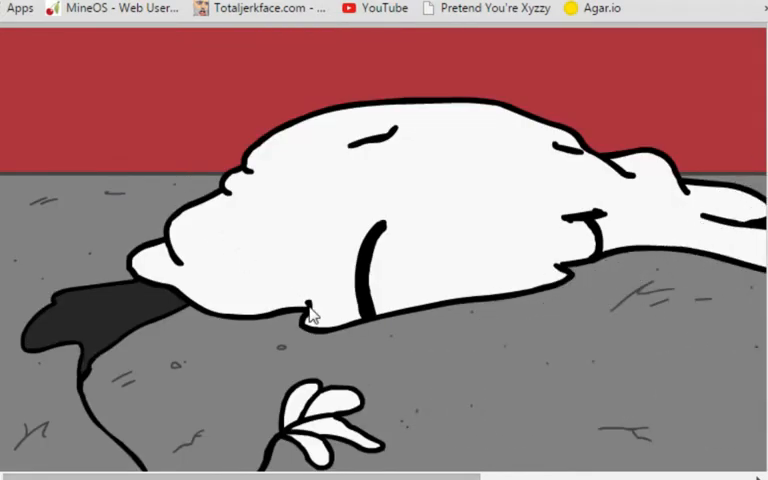
pyautogui.moveTo(332, 284)
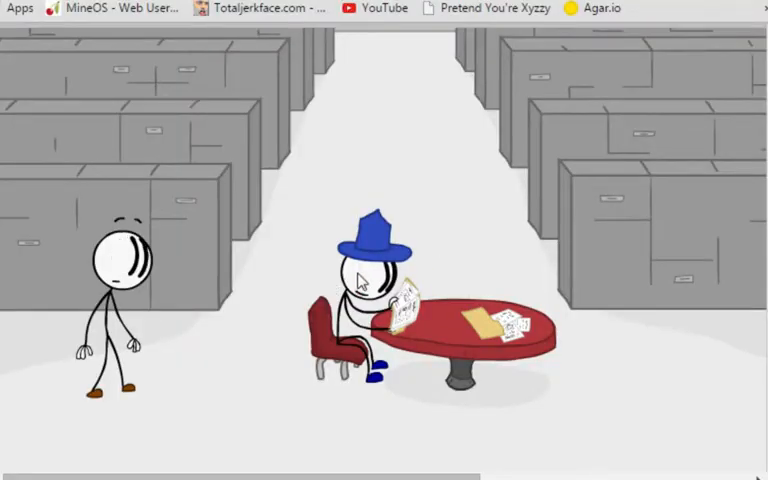
pyautogui.moveTo(382, 320)
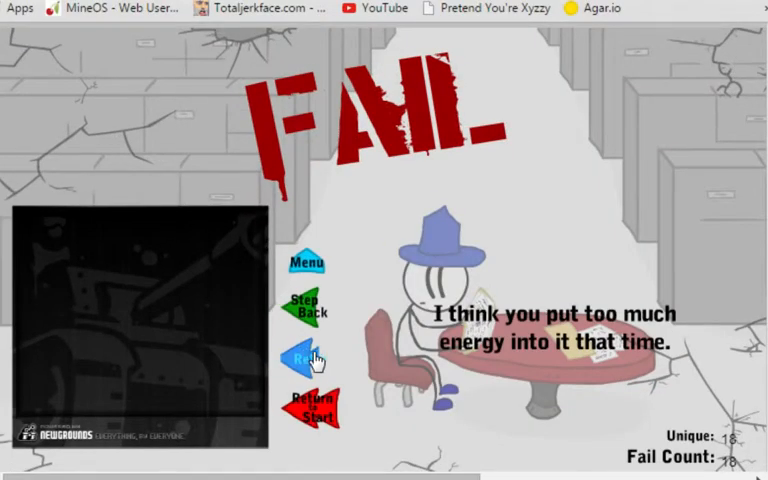
pyautogui.click(306, 358)
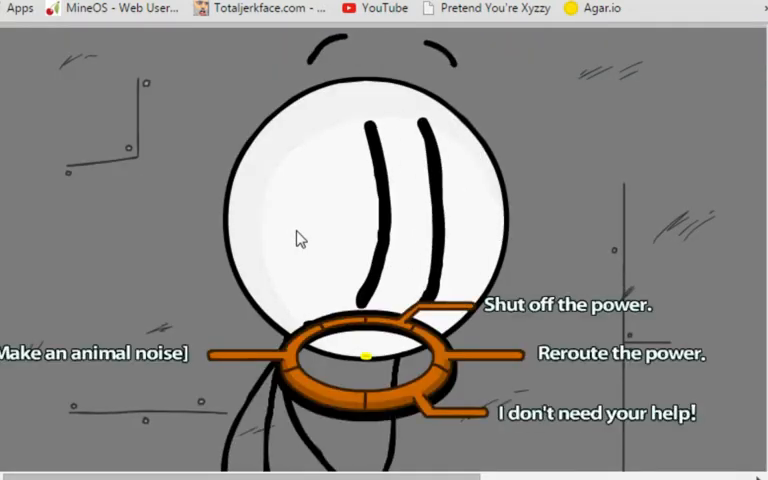
pyautogui.moveTo(78, 366)
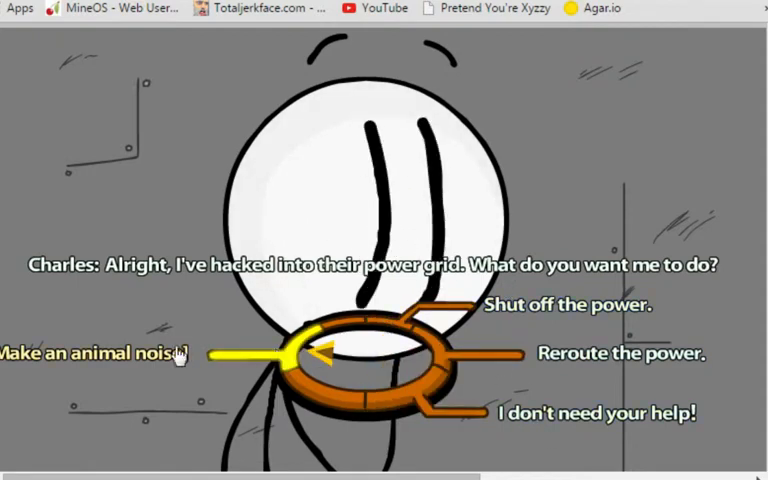
# Answer Charles with the animal noise to earn the Barnyard Blitz medal.
pyautogui.click(90, 352)
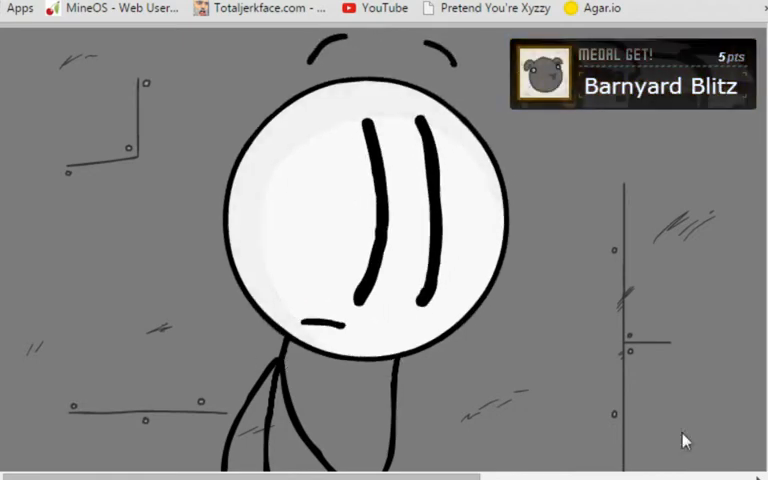
pyautogui.moveTo(542, 252)
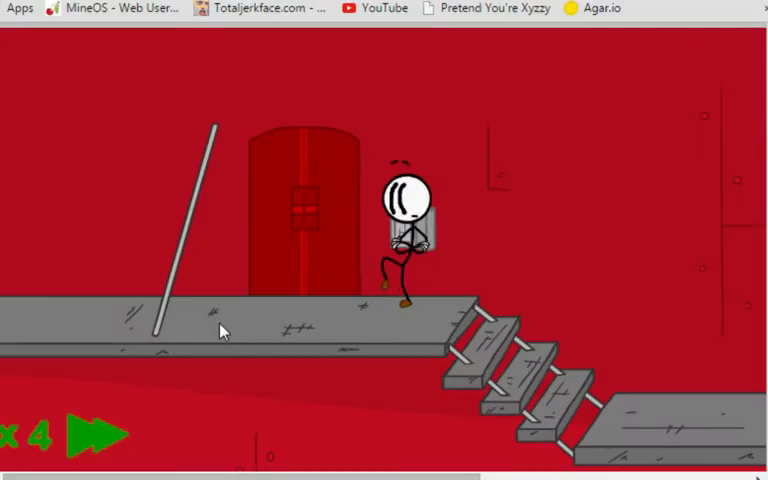
pyautogui.moveTo(10, 432)
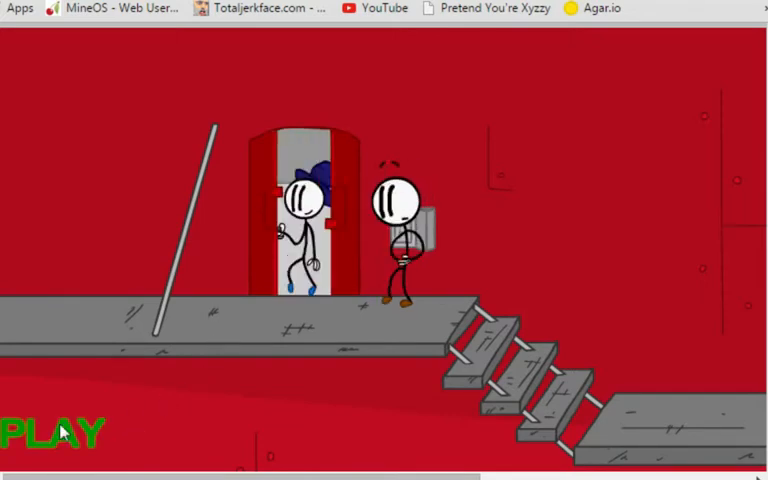
# Resume the corridor scene with PLAY once the guard steps out of the doorway.
pyautogui.click(40, 428)
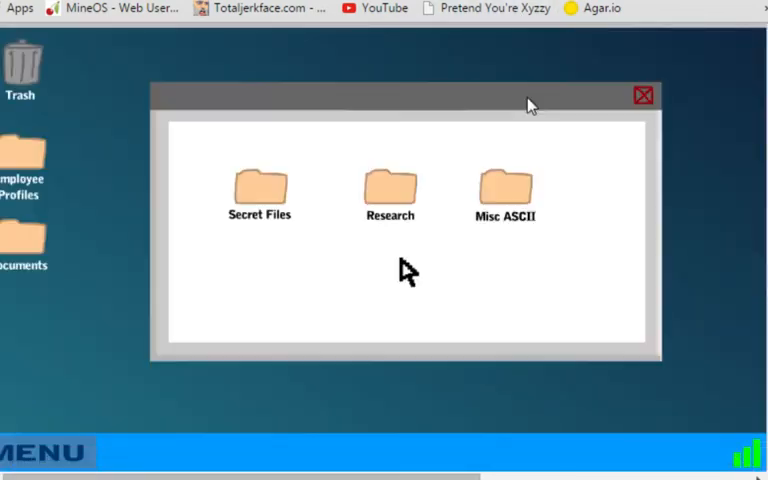
# Browse a desktop folder, run Civ_V.exe into the 'Just one more turn?' fail, and retry.
pyautogui.doubleClick(260, 188)
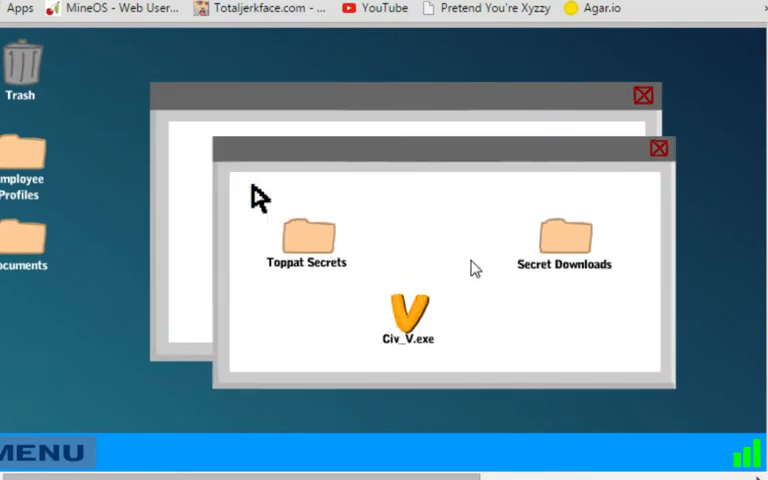
pyautogui.moveTo(324, 258)
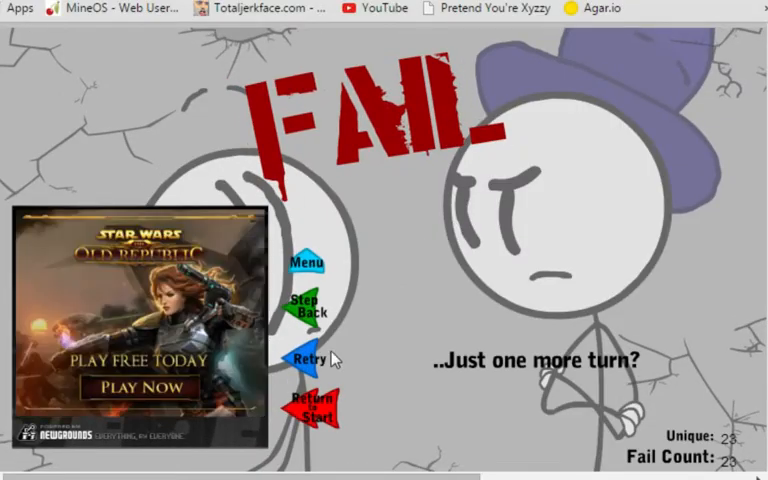
pyautogui.click(312, 358)
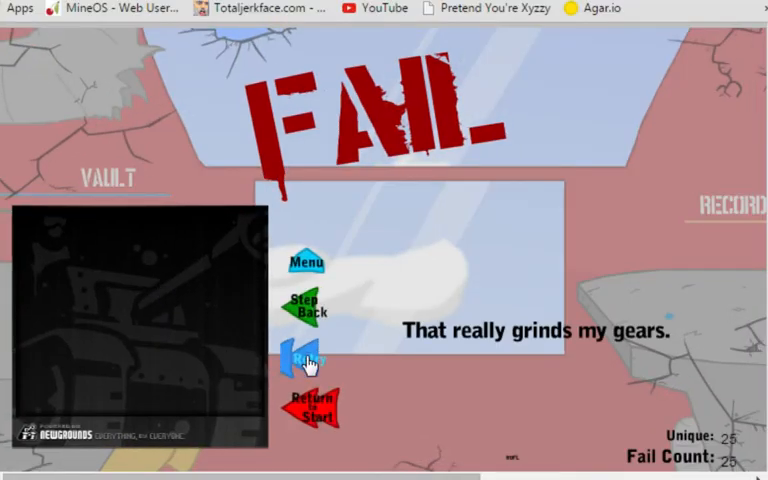
# Retry from the 'That really grinds my gears.' fail screen.
pyautogui.click(308, 356)
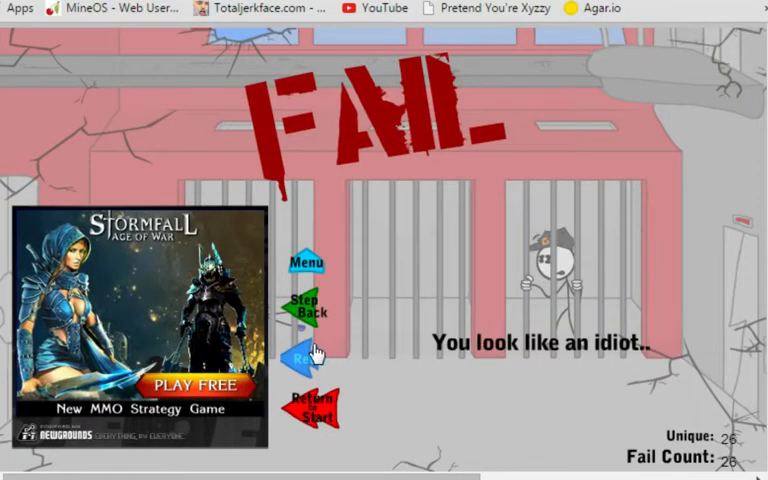
# Retry from the jailed 'You look like an idiot..' fail screen.
pyautogui.click(306, 356)
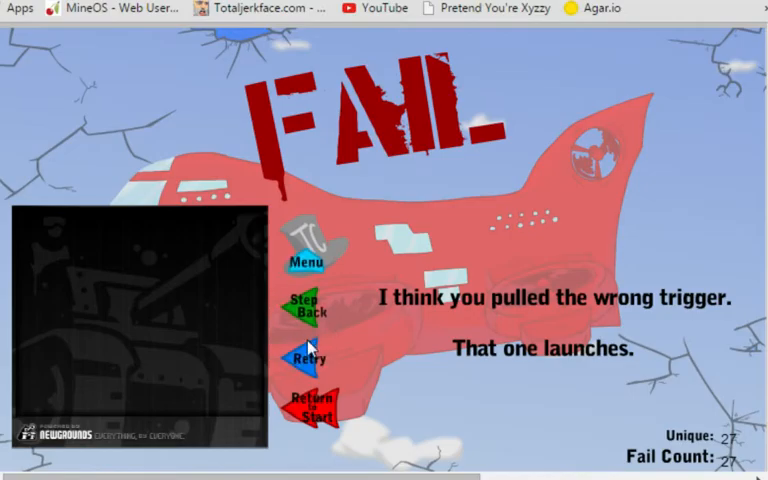
# Retry from the 'I think you pulled the wrong trigger.' fail screen.
pyautogui.click(310, 360)
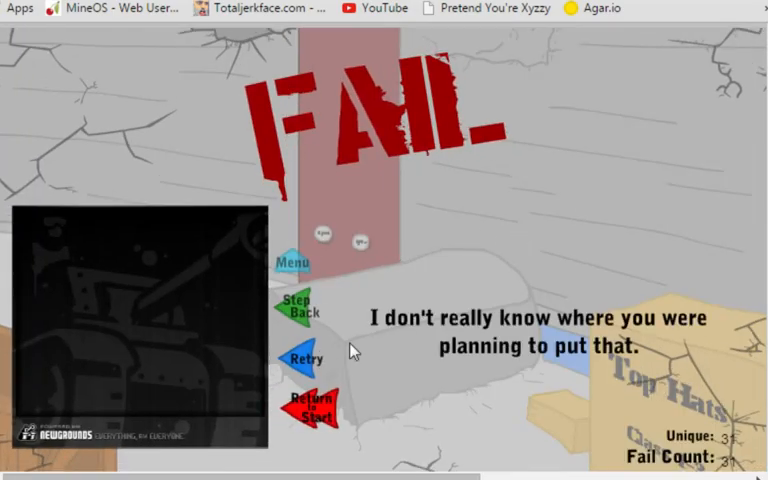
# Step back from the fail screen to the grappling hook scene for another choice.
pyautogui.click(308, 358)
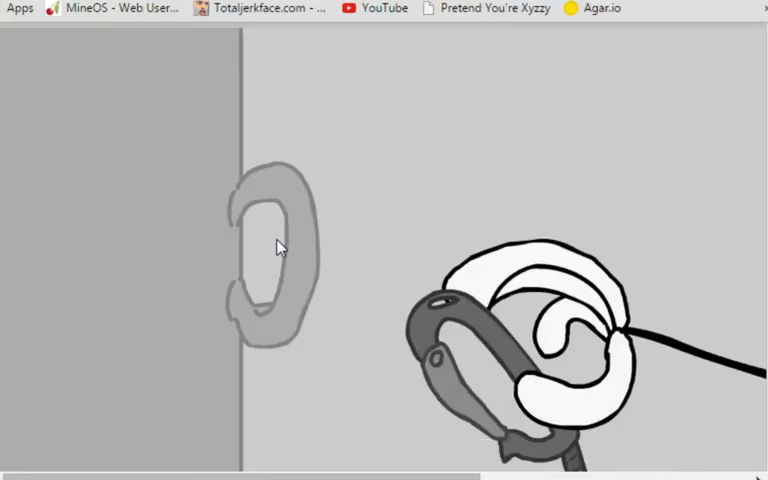